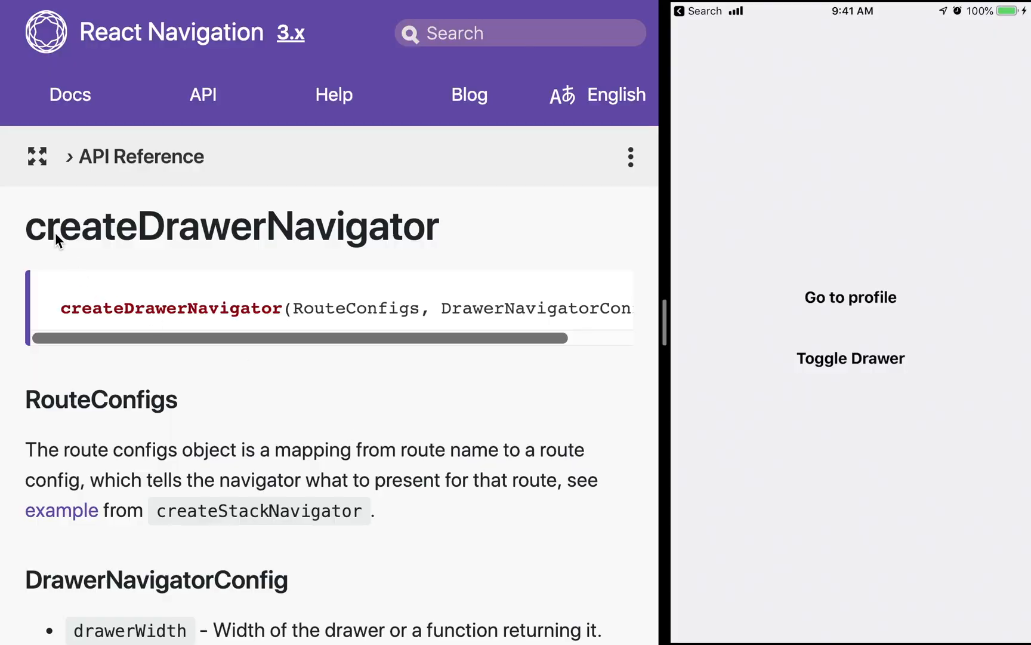
{"action": "mouse_move", "coordinate": [469, 240]}
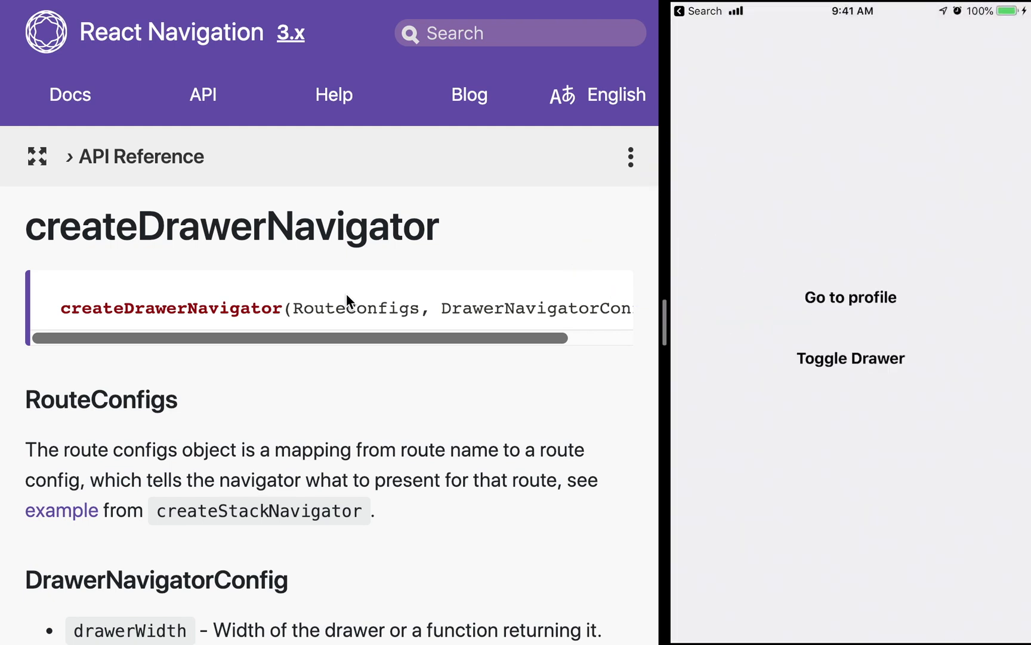
Step: Open the preview app's drawer, choose Profile, and close the drawer
{"action": "left_click", "coordinate": [850, 359]}
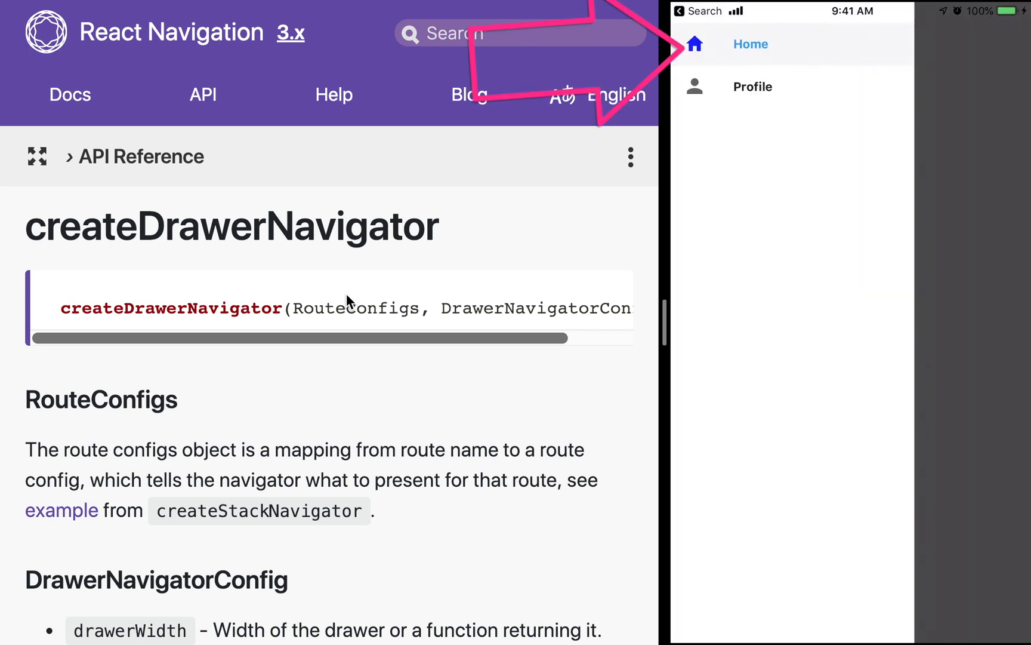
{"action": "left_click", "coordinate": [752, 86]}
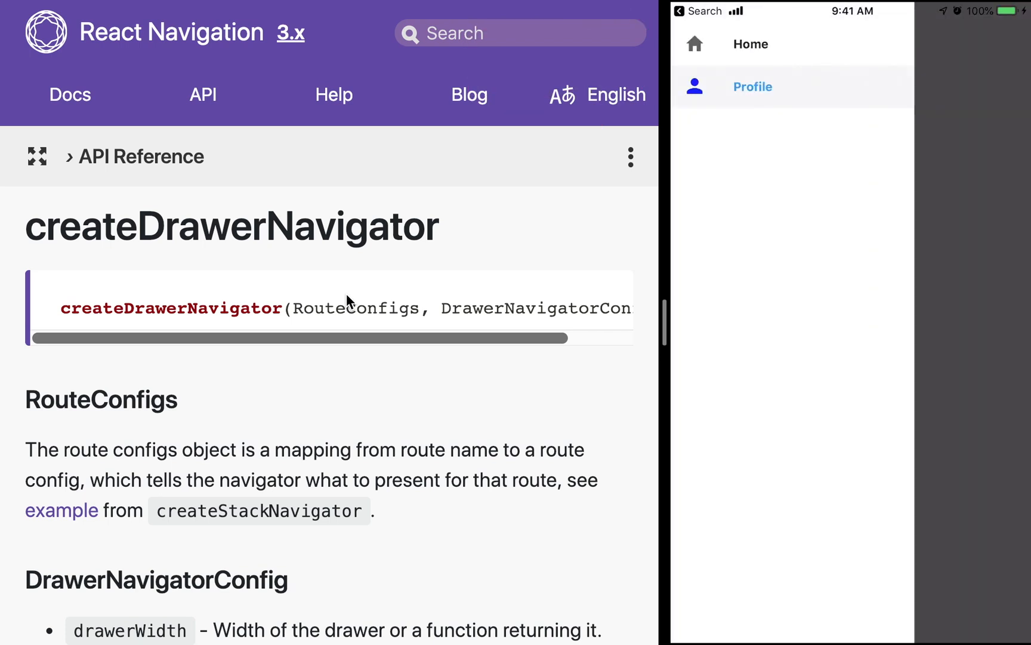
{"action": "mouse_move", "coordinate": [575, 373]}
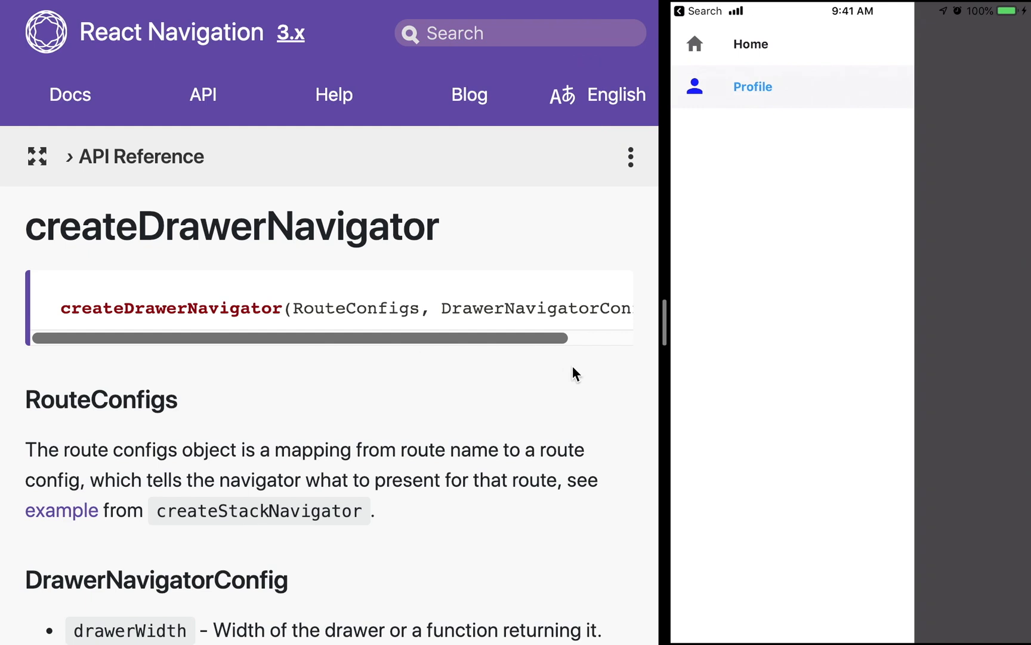
{"action": "left_click", "coordinate": [753, 86]}
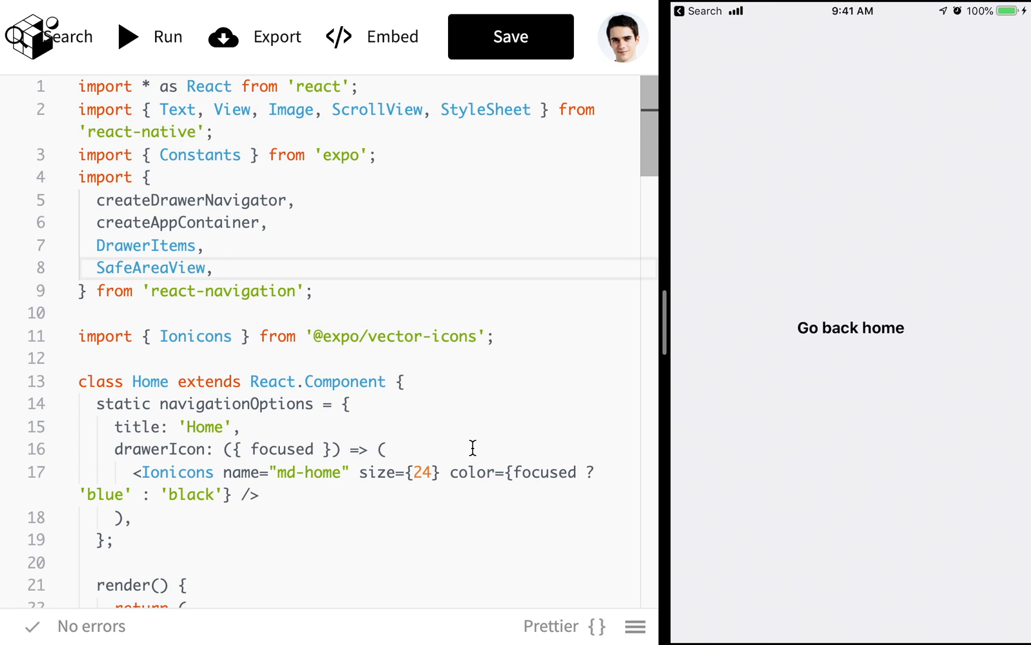
Step: Save the snack, highlight the createDrawerNavigator import, and scroll down to the Home class
{"action": "left_click", "coordinate": [510, 36]}
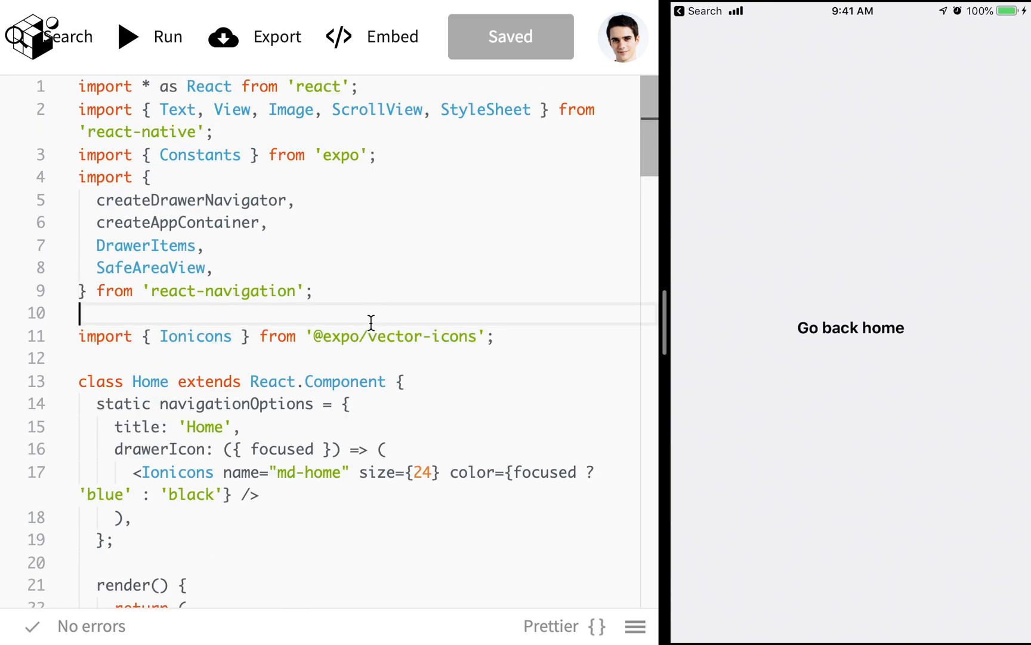
{"action": "mouse_move", "coordinate": [135, 192]}
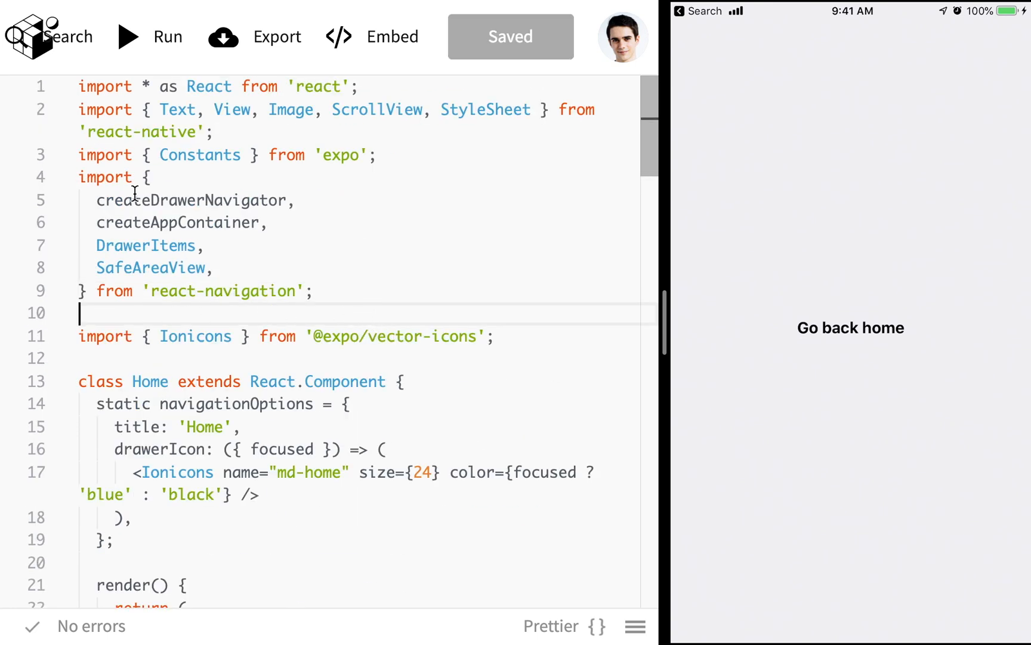
{"action": "mouse_move", "coordinate": [191, 201]}
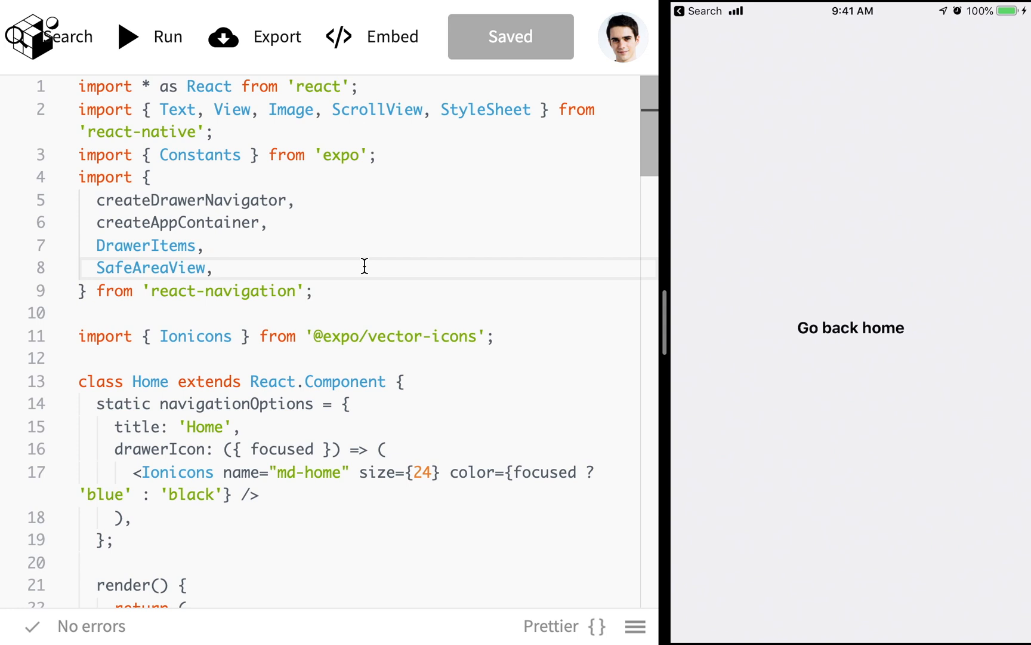
{"action": "left_click", "coordinate": [213, 268]}
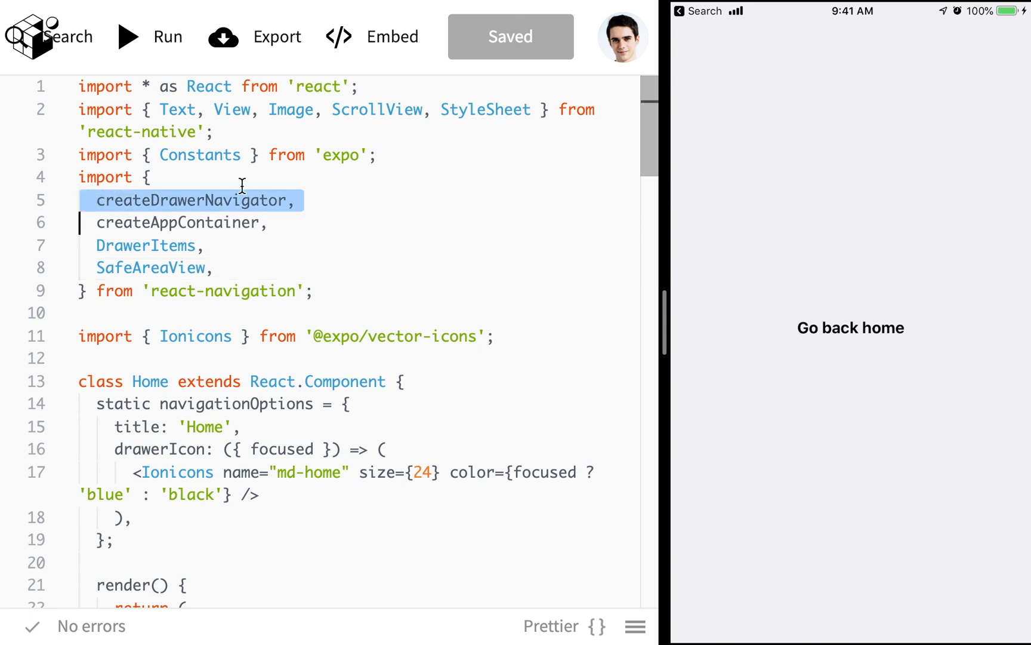
{"action": "mouse_move", "coordinate": [359, 197]}
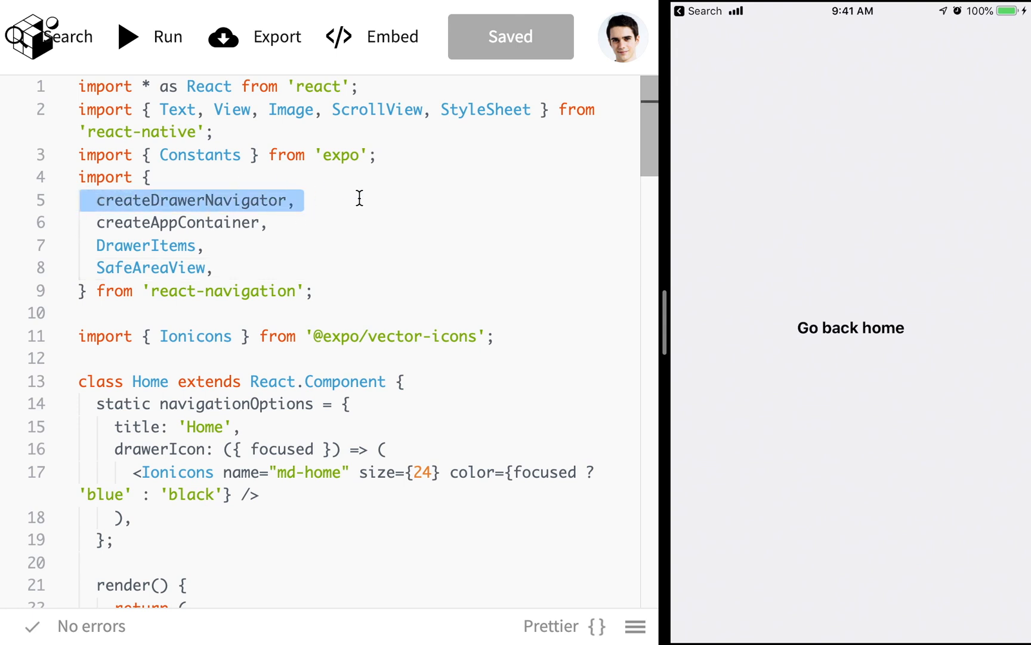
{"action": "scroll", "scroll_direction": "down", "scroll_amount": 3}
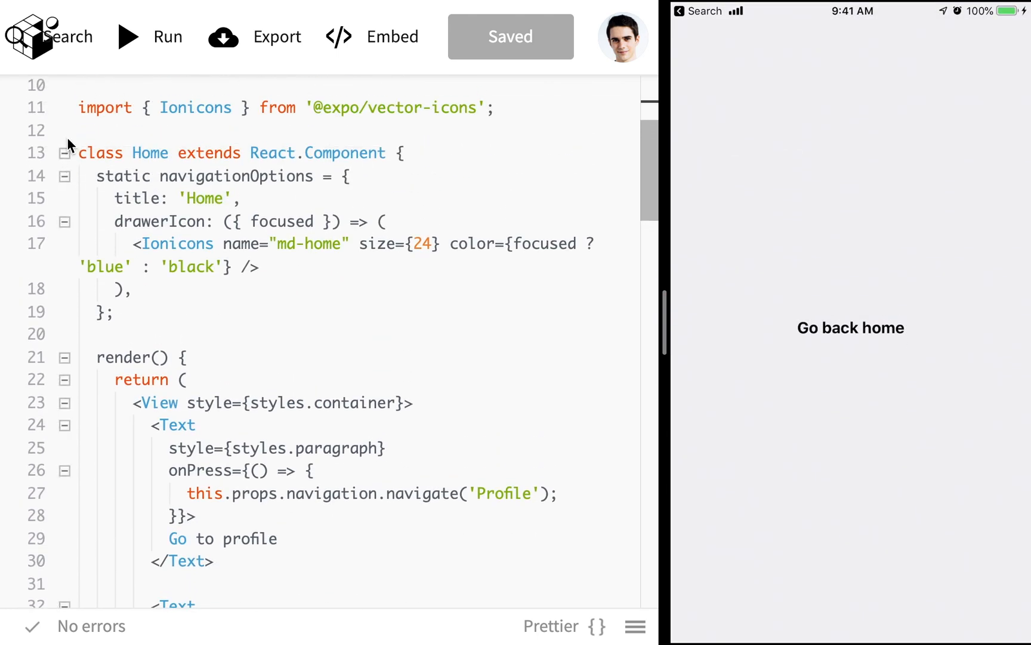
Step: Collapse the Home class body and edit the navigator's route entries to 'Screen' naming
{"action": "left_click", "coordinate": [65, 152]}
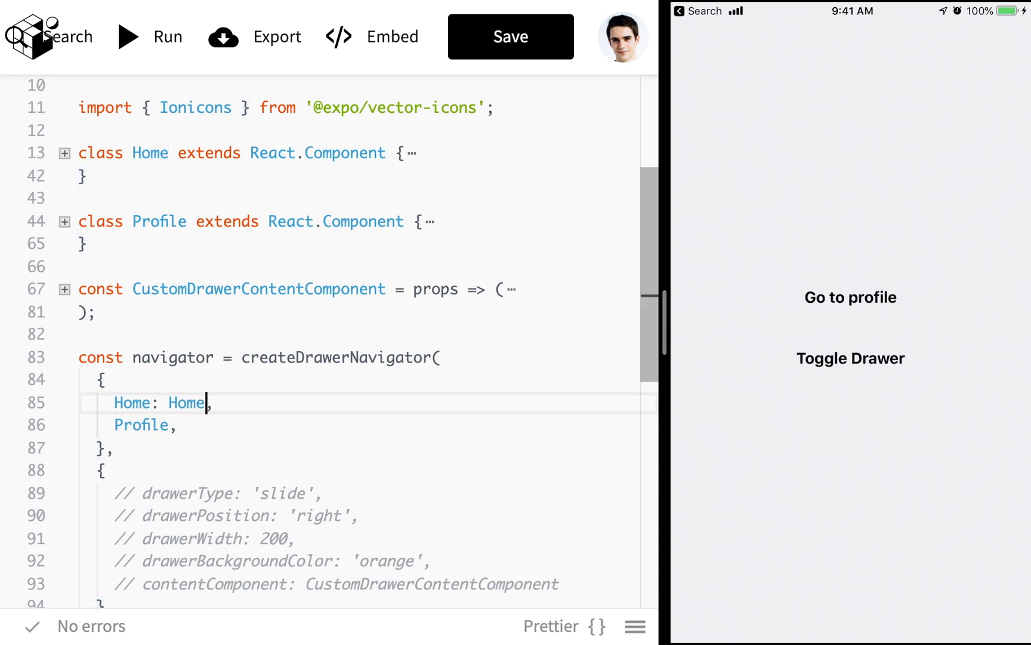
{"action": "type", "text": "Screen"}
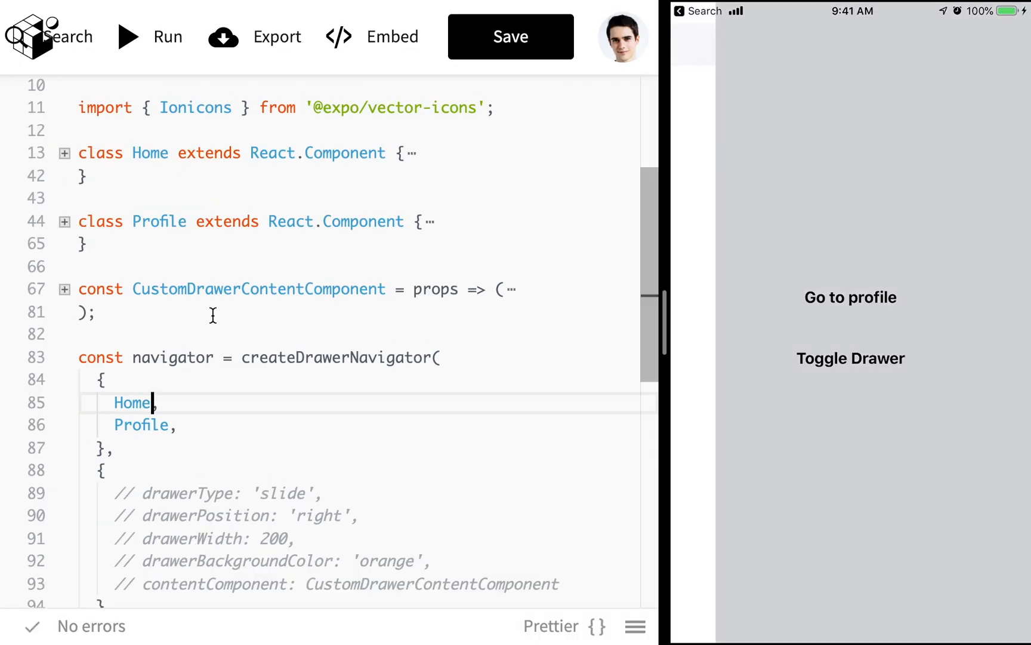
{"action": "left_click", "coordinate": [849, 358]}
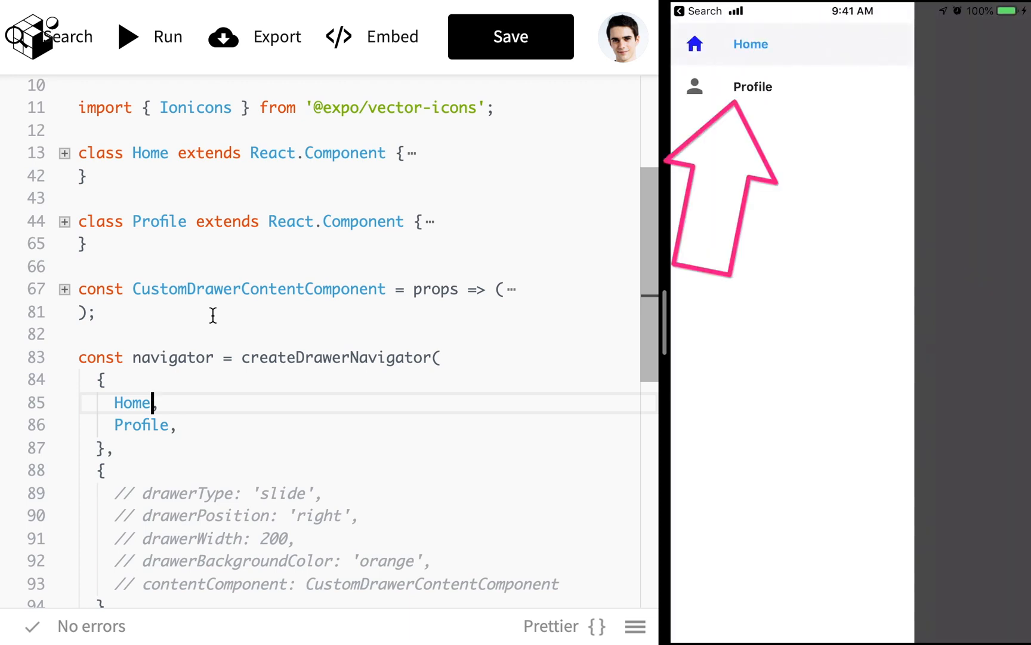
{"action": "key", "text": "Enter"}
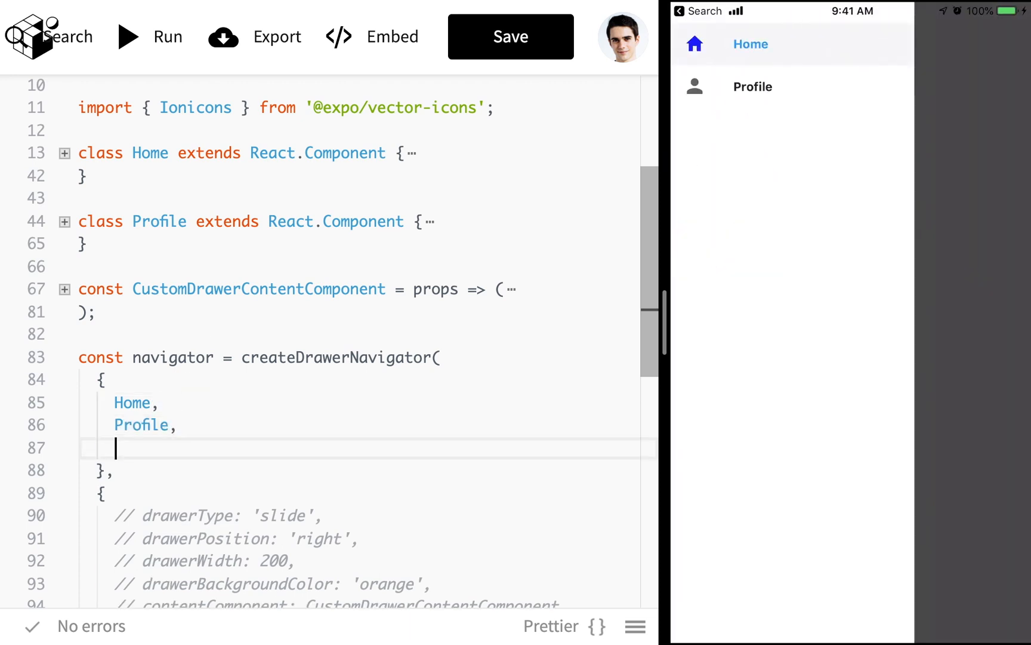
{"action": "type", "text": "Profile3:,"}
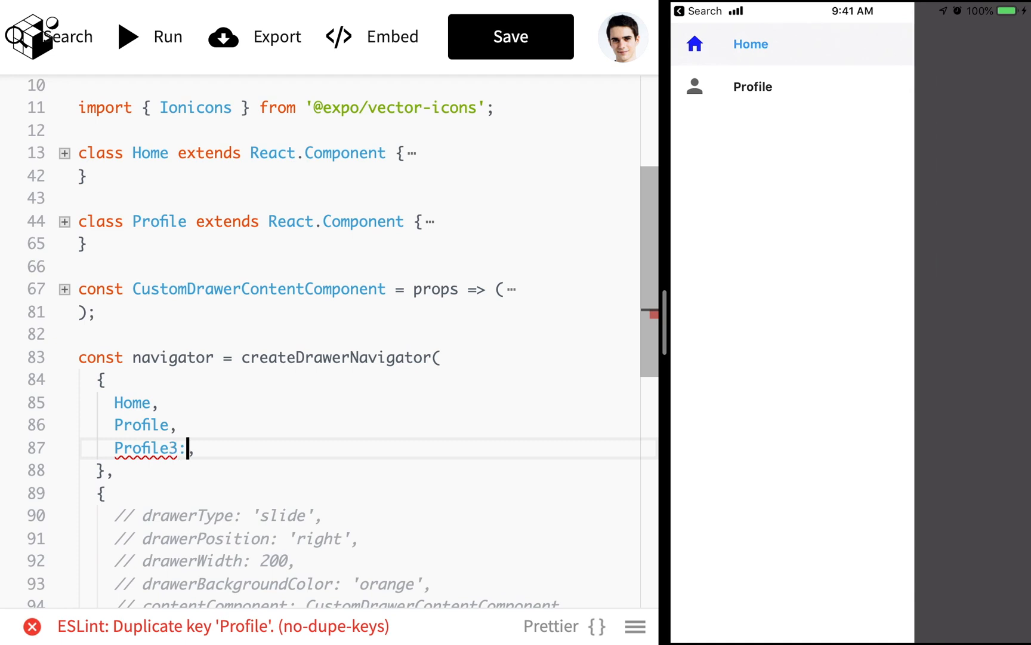
{"action": "type", "text": "Profile"}
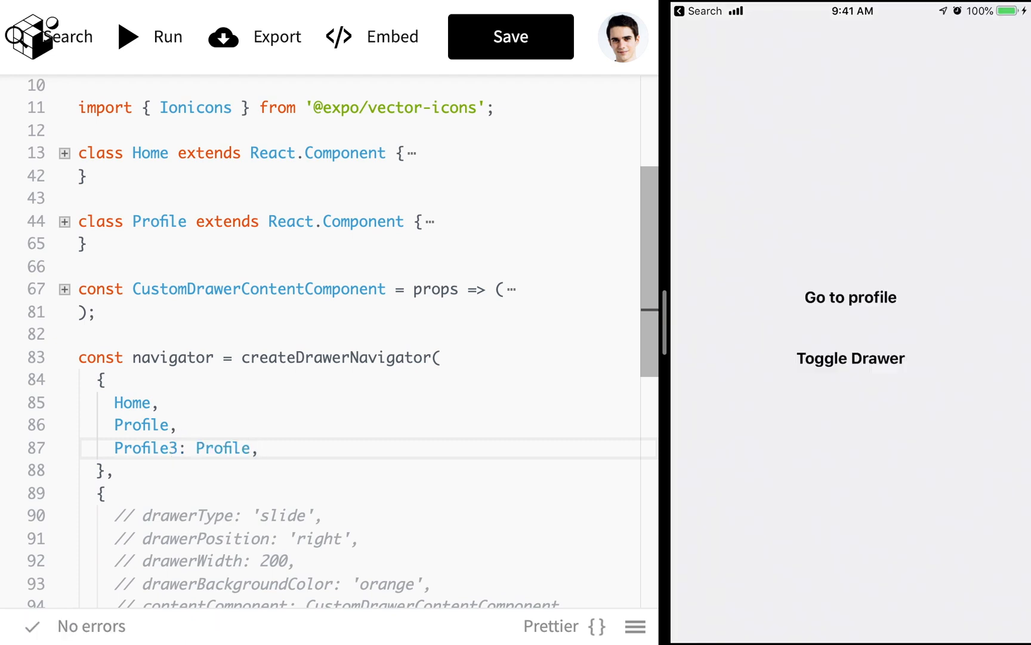
{"action": "left_click", "coordinate": [851, 359]}
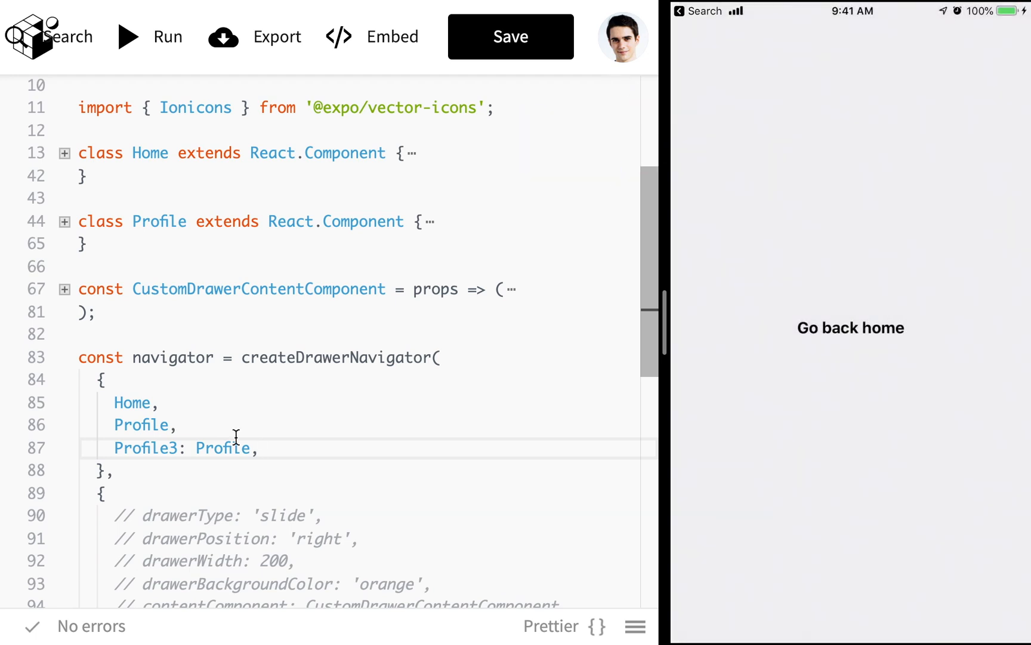
{"action": "left_click", "coordinate": [178, 448]}
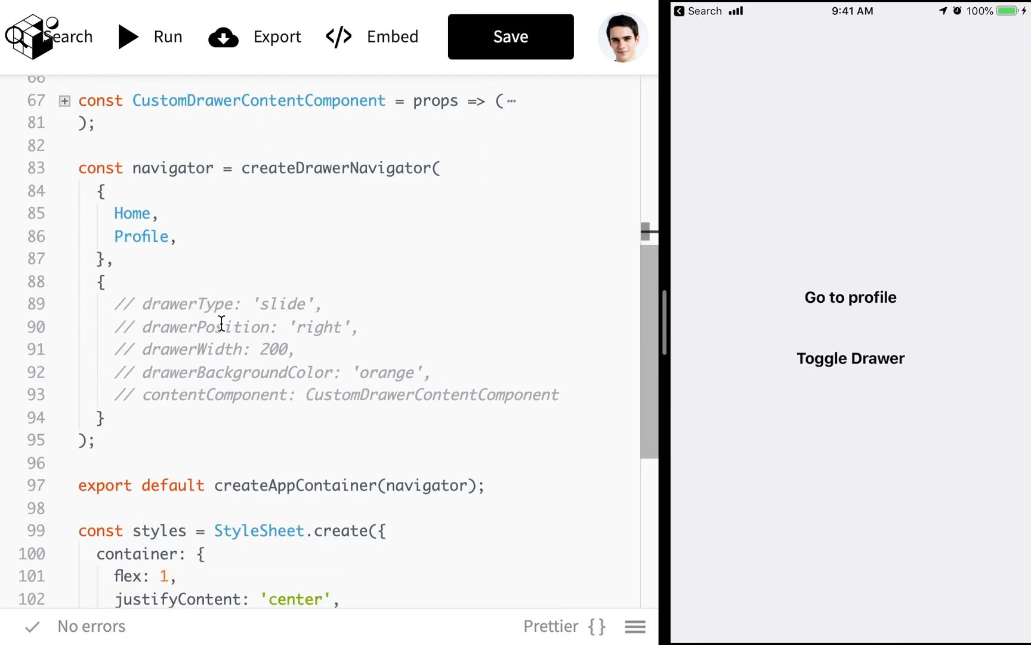
{"action": "left_click_drag", "start_coordinate": [102, 282], "coordinate": [115, 421]}
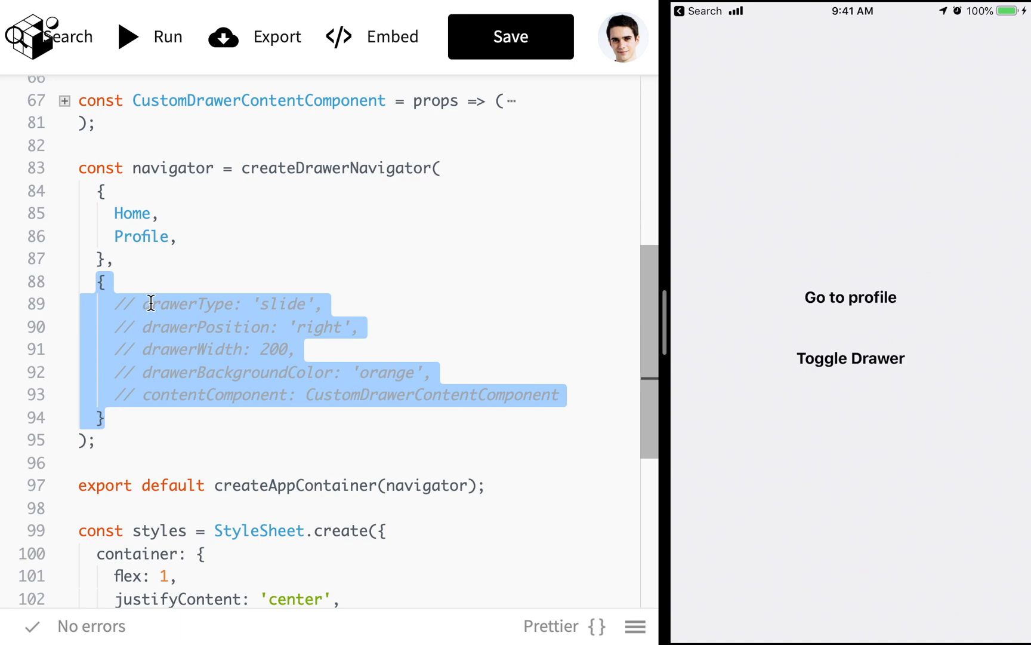
{"action": "left_click", "coordinate": [207, 304]}
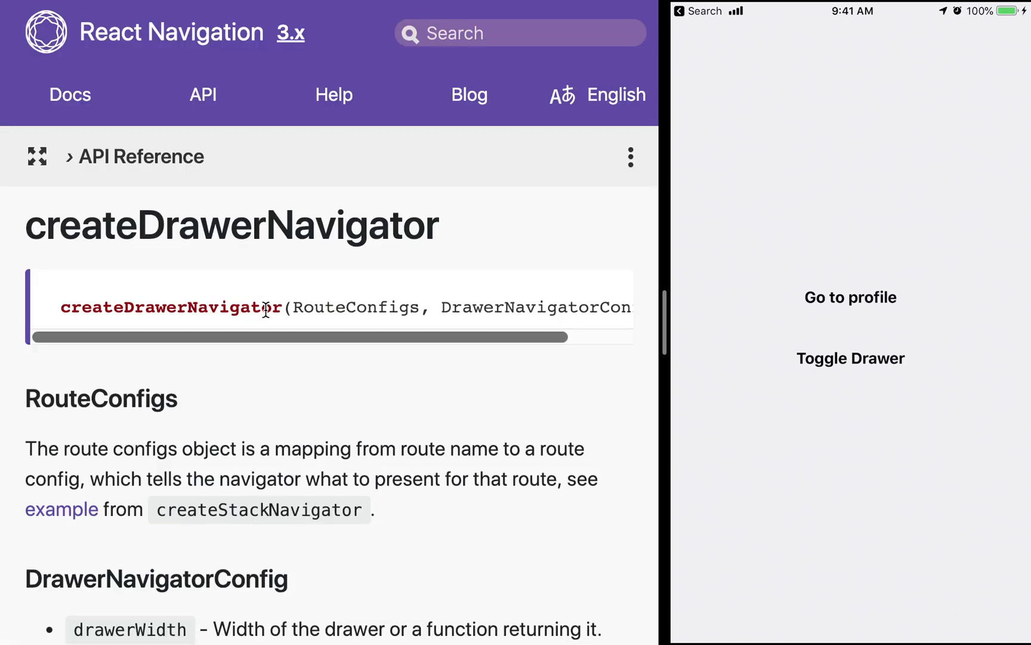
Step: Scroll the API reference down to the DrawerItems contentOptions and style properties
{"action": "scroll", "scroll_direction": "down", "scroll_amount": 3}
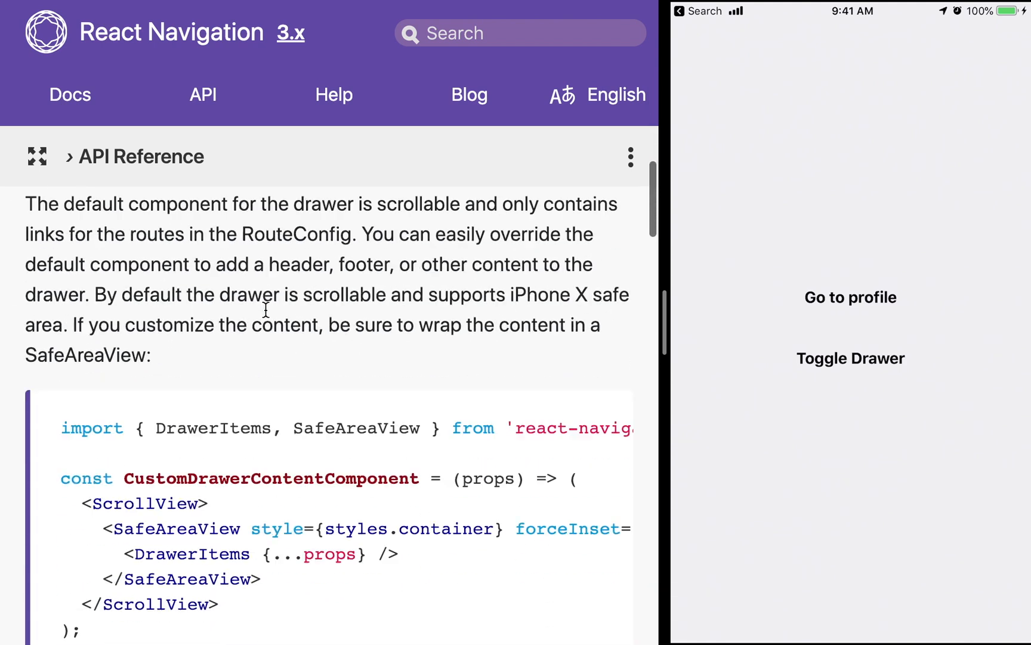
{"action": "scroll", "scroll_direction": "down", "scroll_amount": 3}
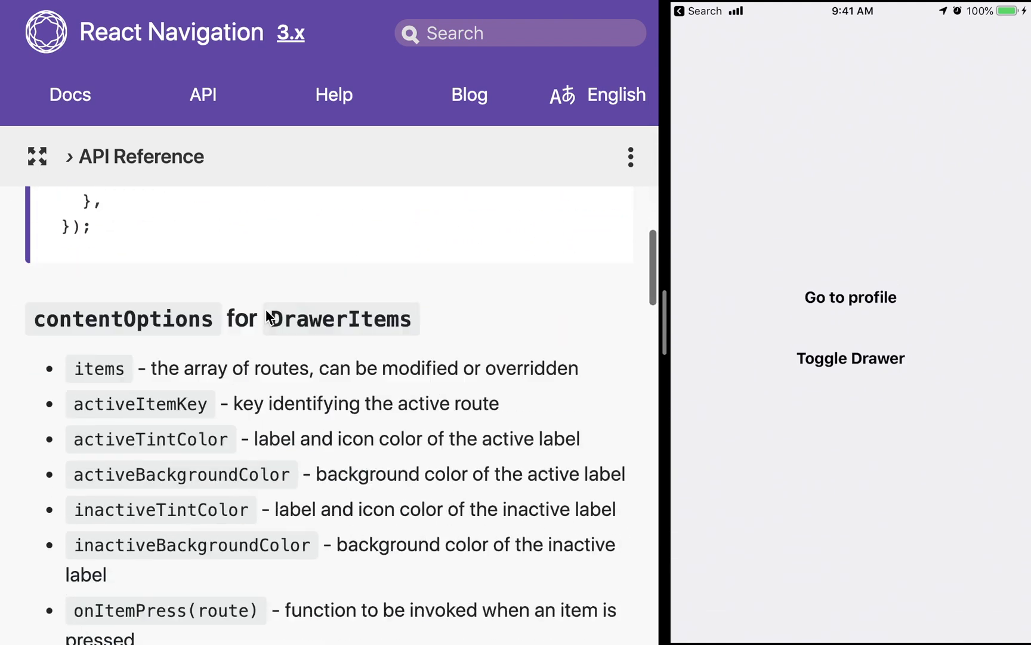
{"action": "scroll", "scroll_direction": "down", "scroll_amount": 3}
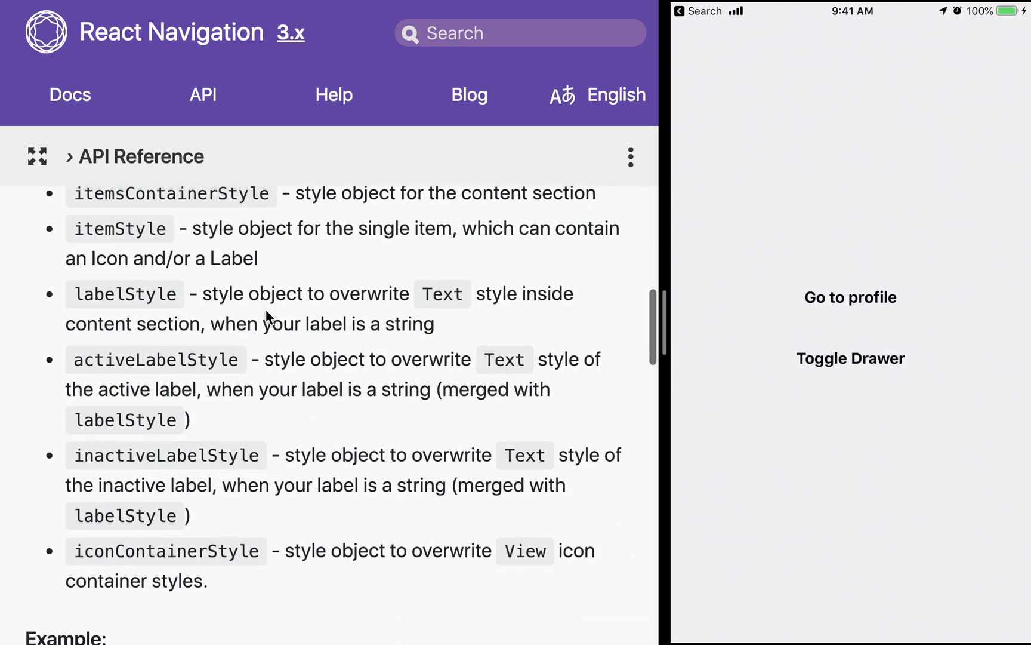
{"action": "scroll", "scroll_direction": "down", "scroll_amount": 3}
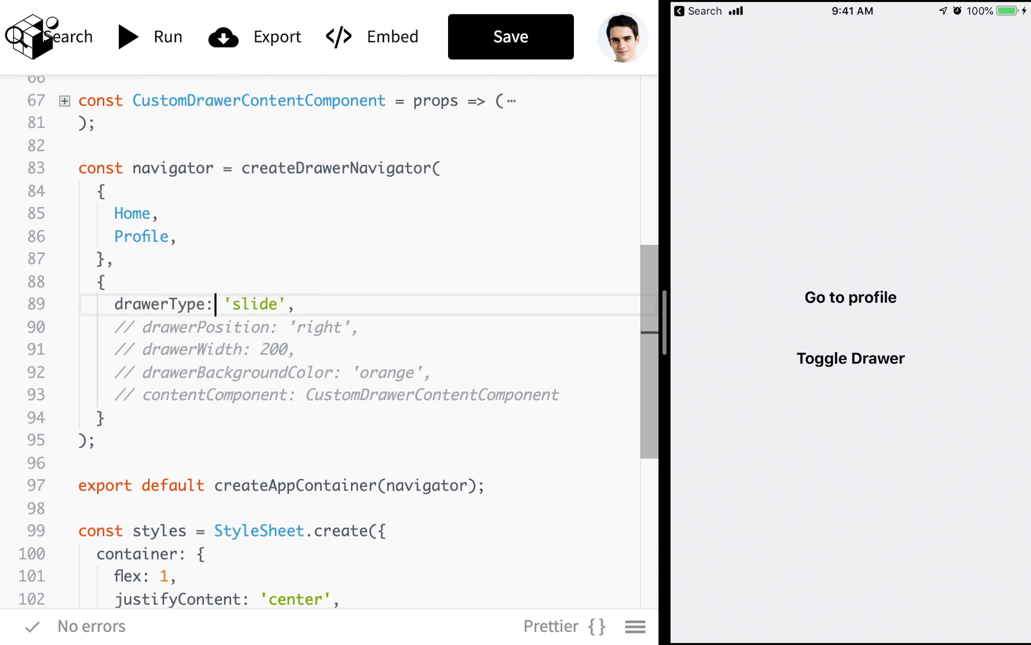
Step: Replace drawerType 'slide' with 'back' and comment the line out
{"action": "double_click", "coordinate": [255, 303]}
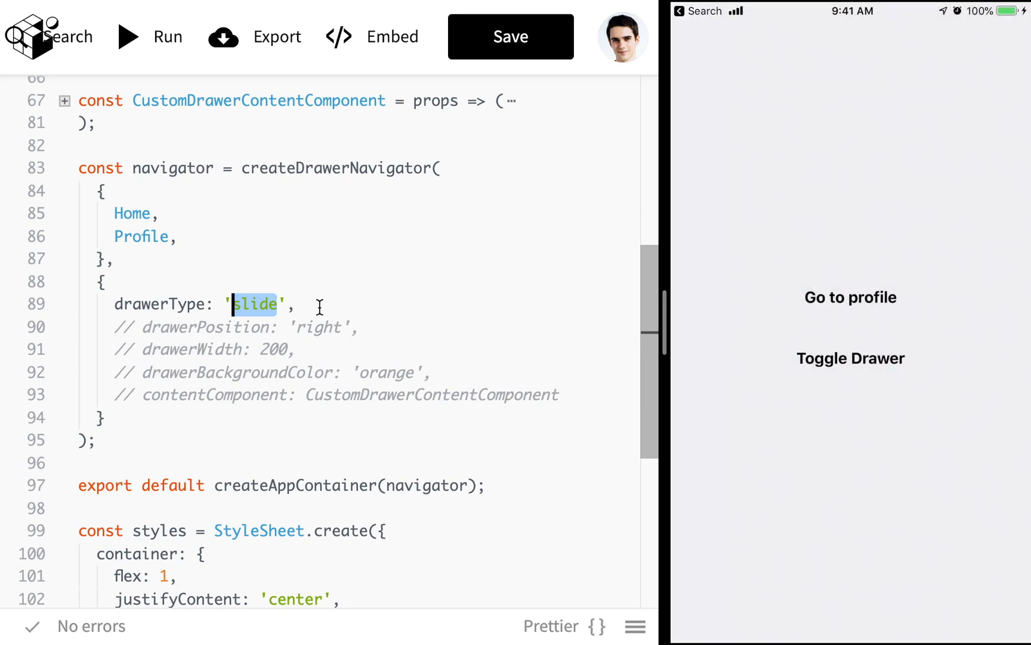
{"action": "type", "text": "back"}
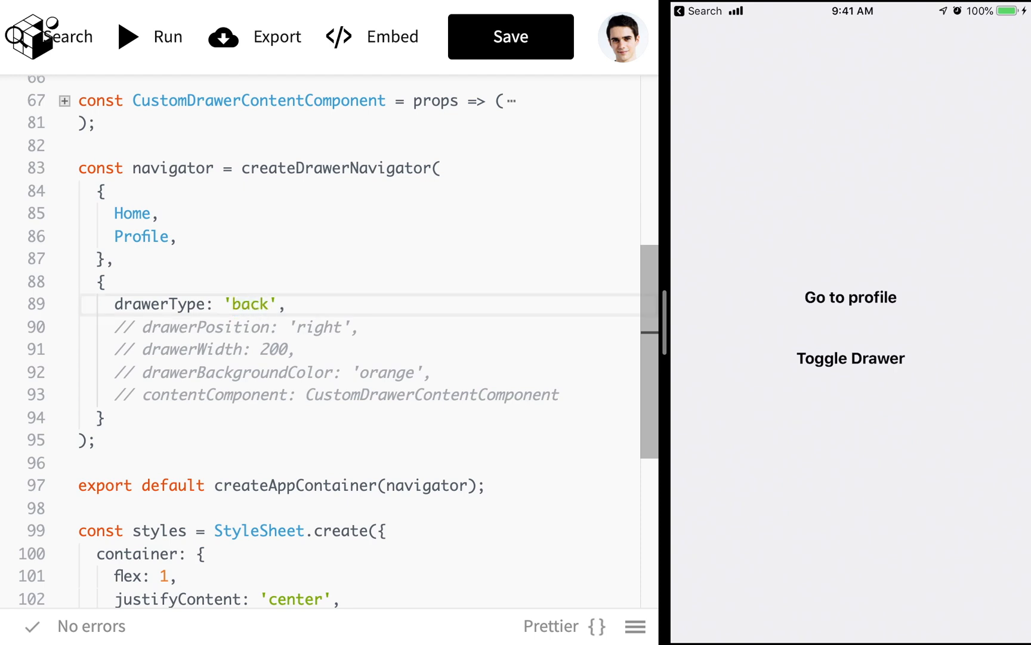
{"action": "left_click", "coordinate": [850, 359]}
{"action": "type", "text": "// "}
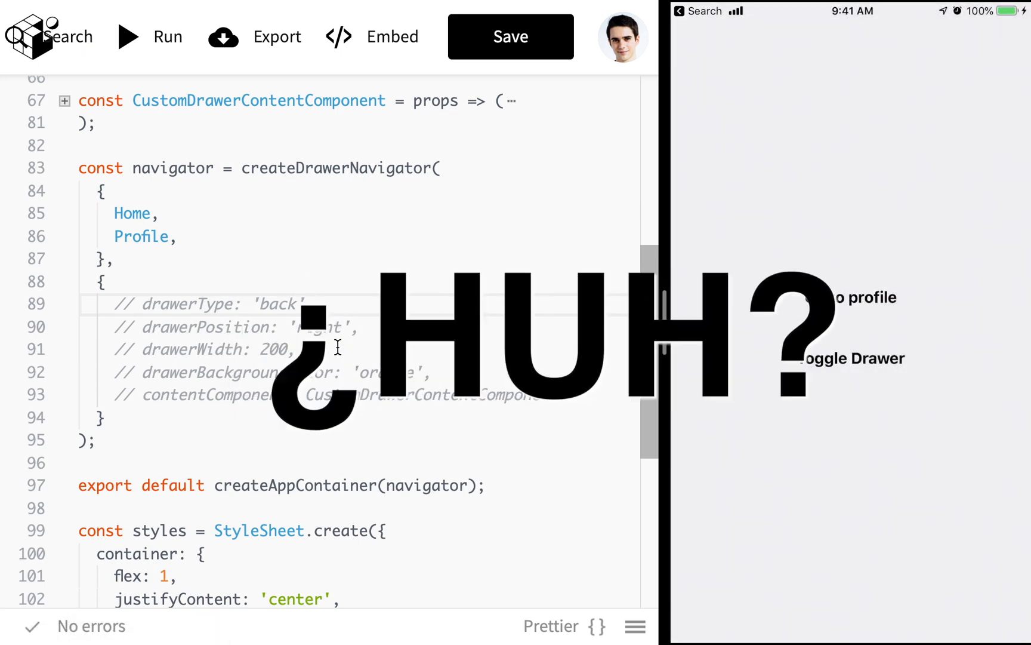
Step: Uncomment drawerType, drawerPosition, drawerWidth and drawerBackgroundColor, leaving contentComponent commented
{"action": "double_click", "coordinate": [204, 327]}
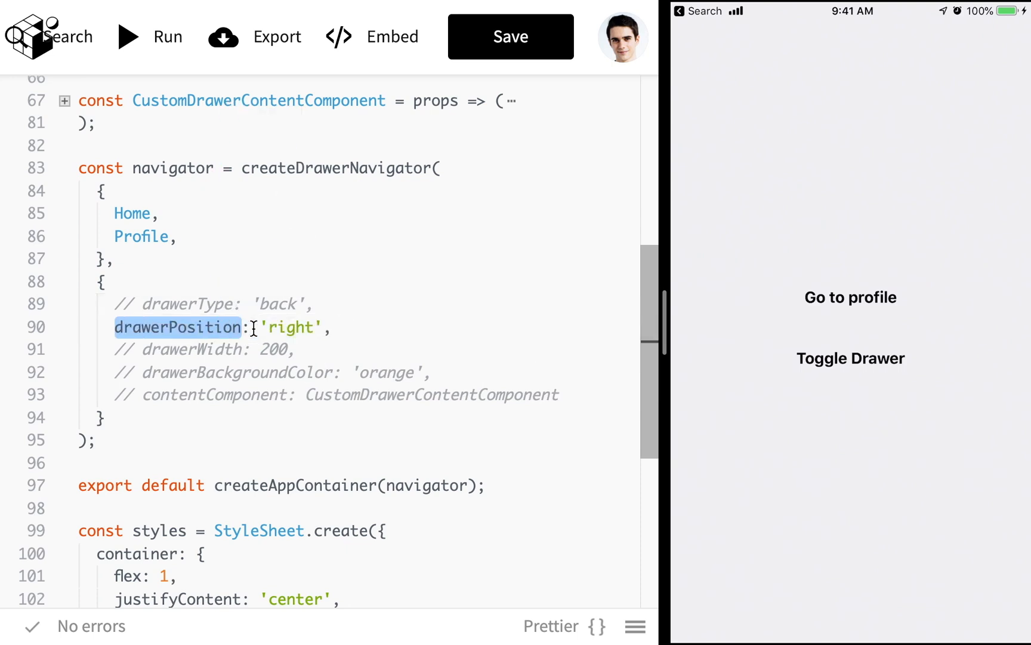
{"action": "left_click", "coordinate": [850, 359]}
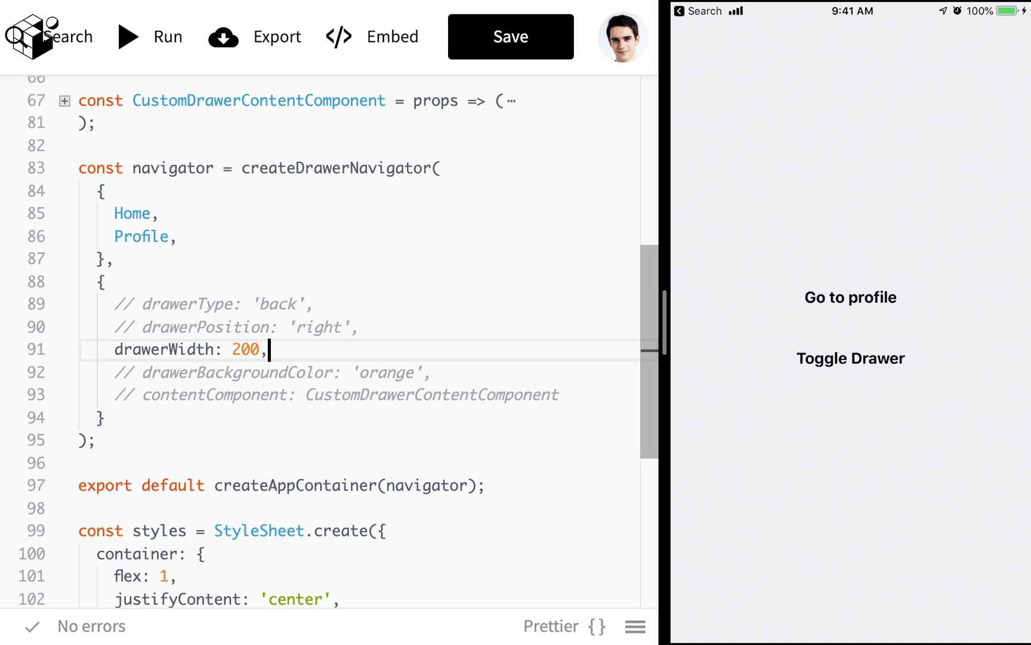
{"action": "left_click", "coordinate": [850, 358]}
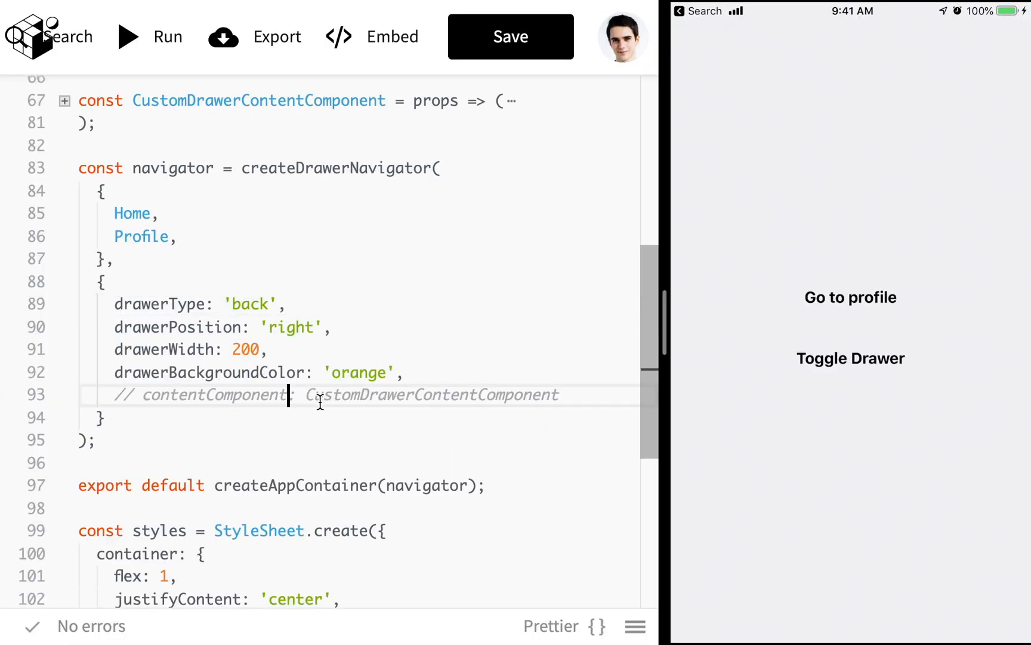
Step: Expand CustomDrawerContentComponent, select its Image element, and scroll down to the Home class
{"action": "left_click", "coordinate": [851, 358]}
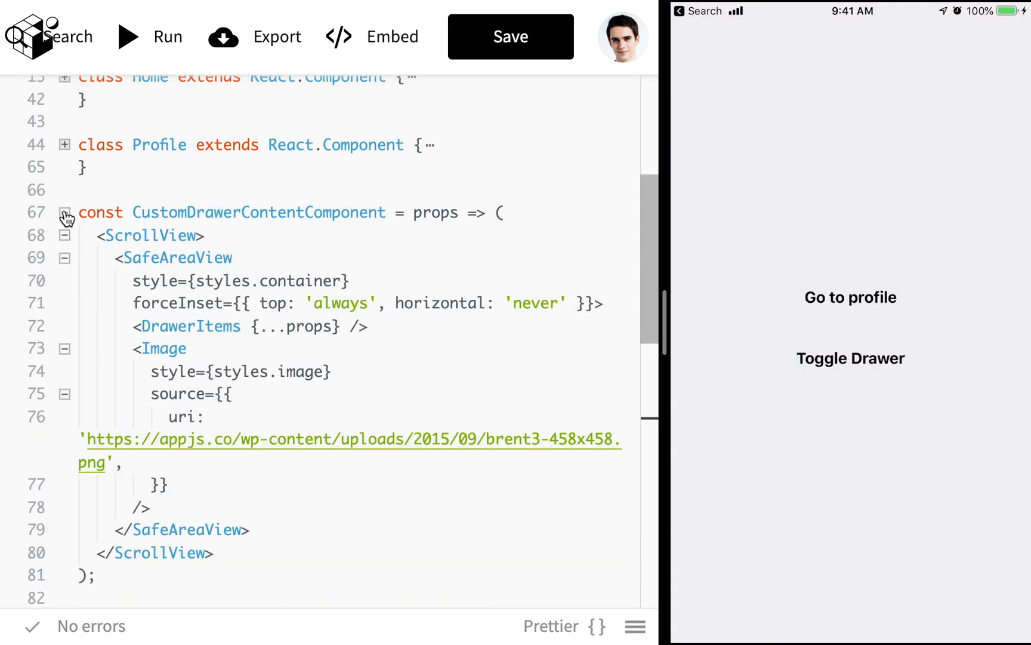
{"action": "double_click", "coordinate": [259, 212]}
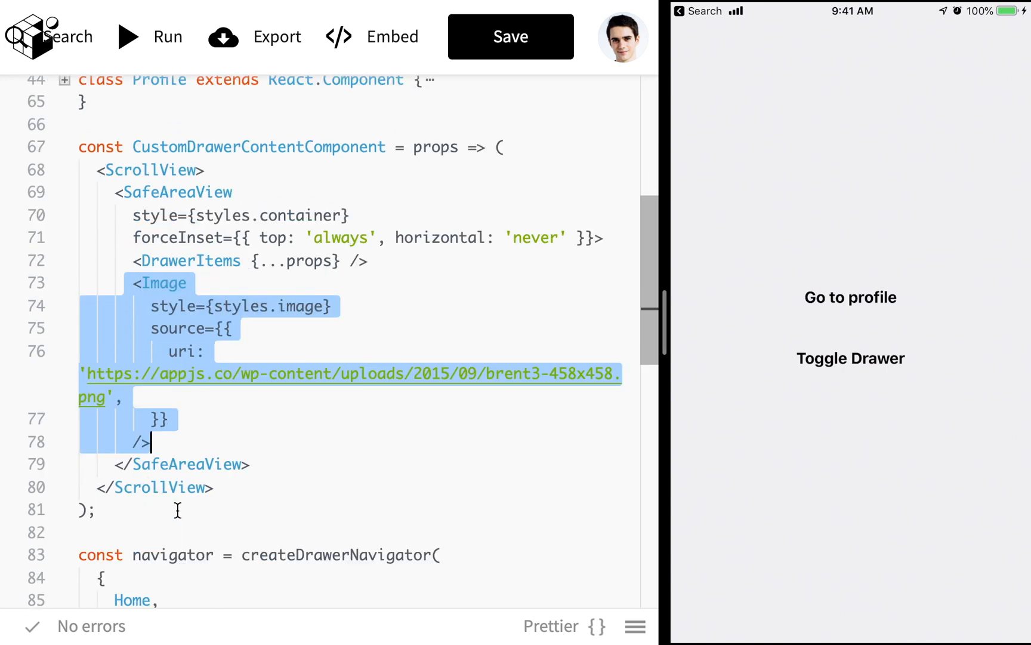
{"action": "scroll", "scroll_direction": "down", "scroll_amount": 3}
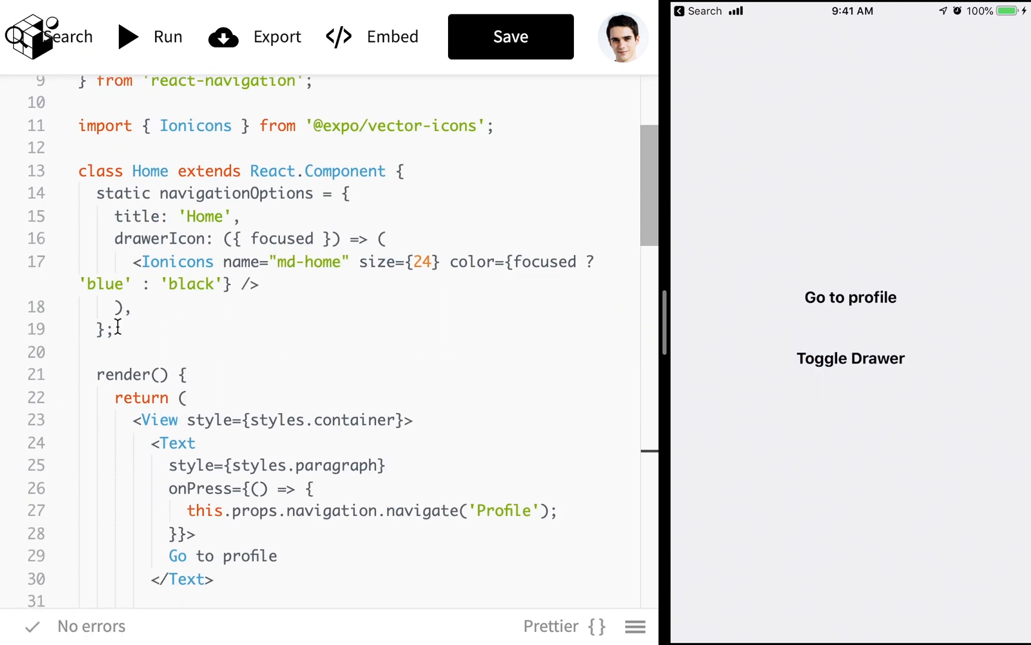
Step: Rename the Home title to 'Batman' and highlight the md-home drawer icon and its size
{"action": "double_click", "coordinate": [237, 194]}
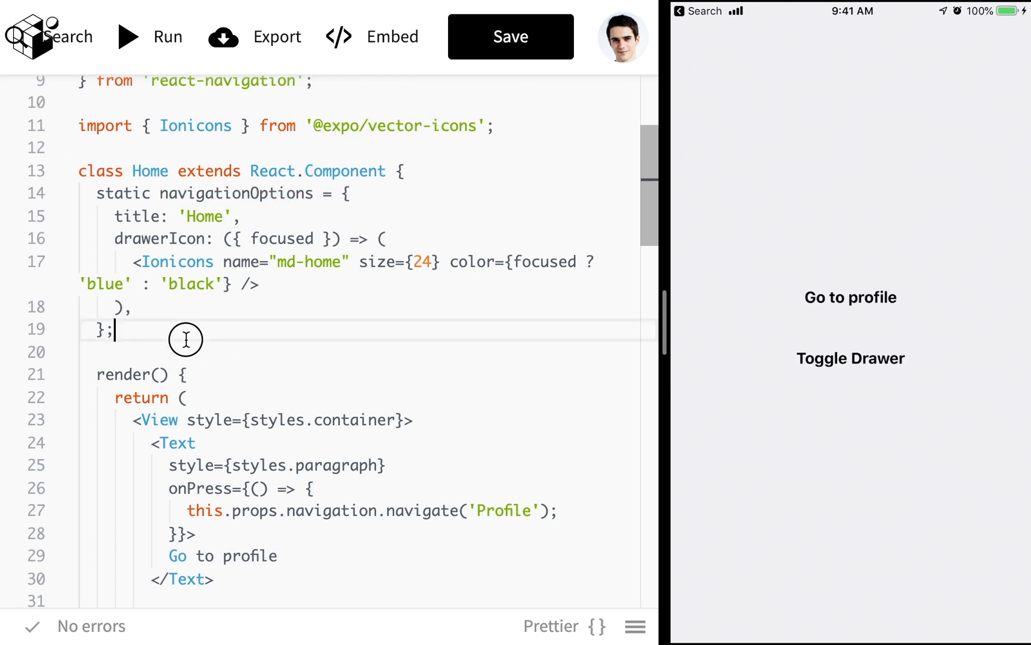
{"action": "double_click", "coordinate": [204, 217]}
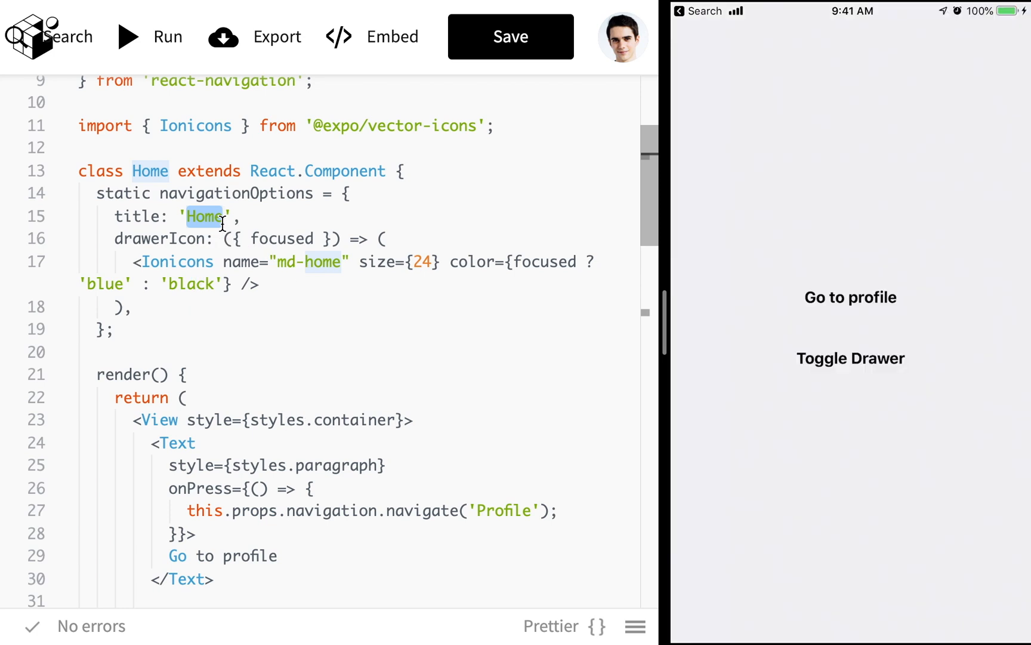
{"action": "type", "text": "Batman"}
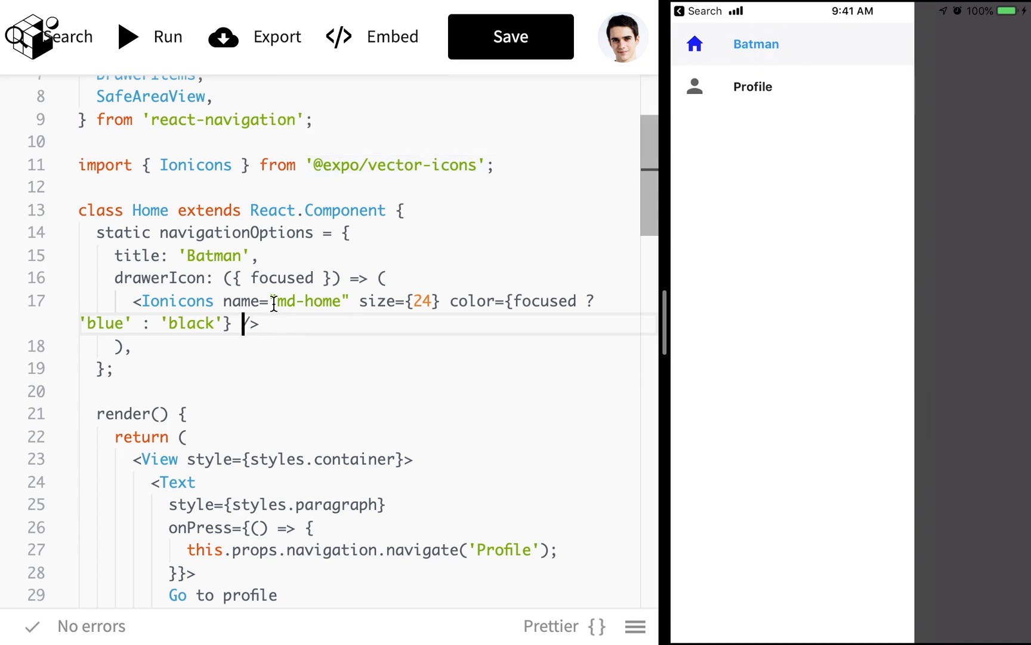
{"action": "double_click", "coordinate": [309, 301]}
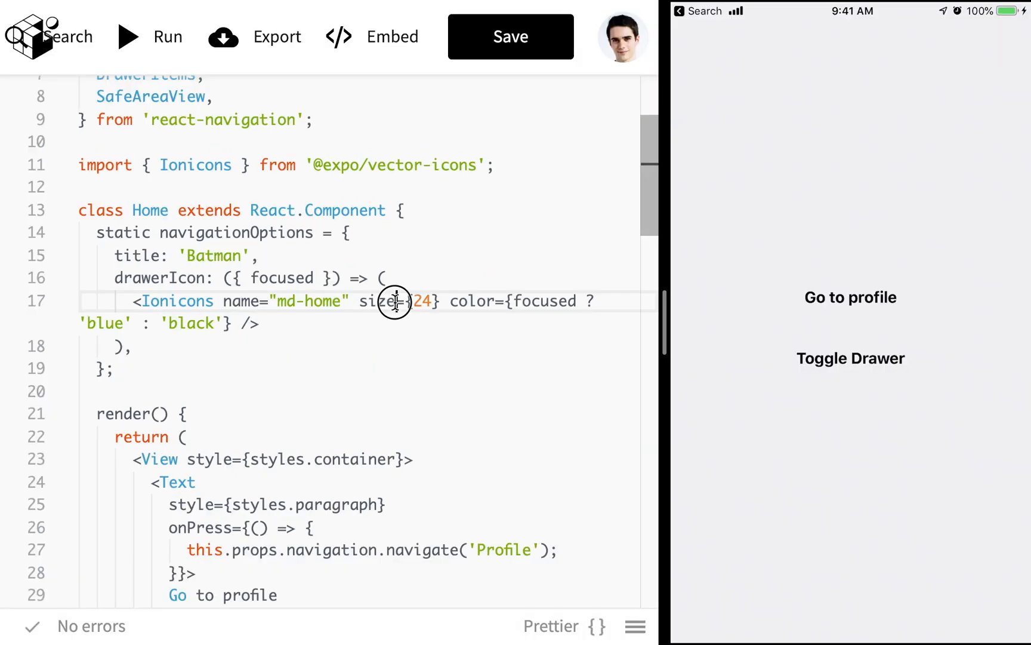
{"action": "double_click", "coordinate": [378, 301]}
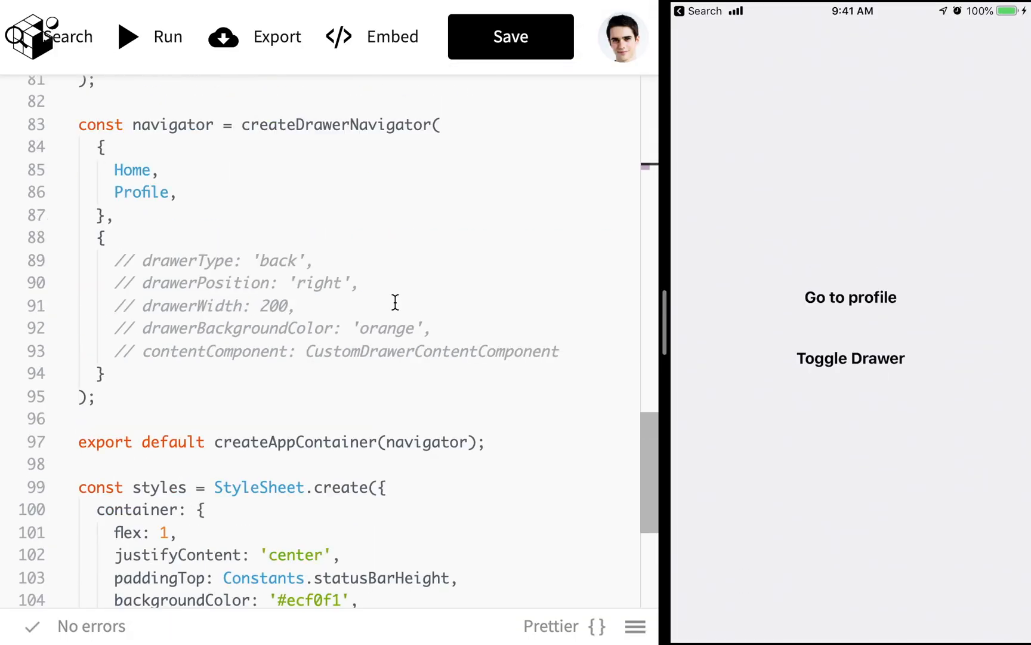
{"action": "scroll", "scroll_direction": "down", "scroll_amount": 3}
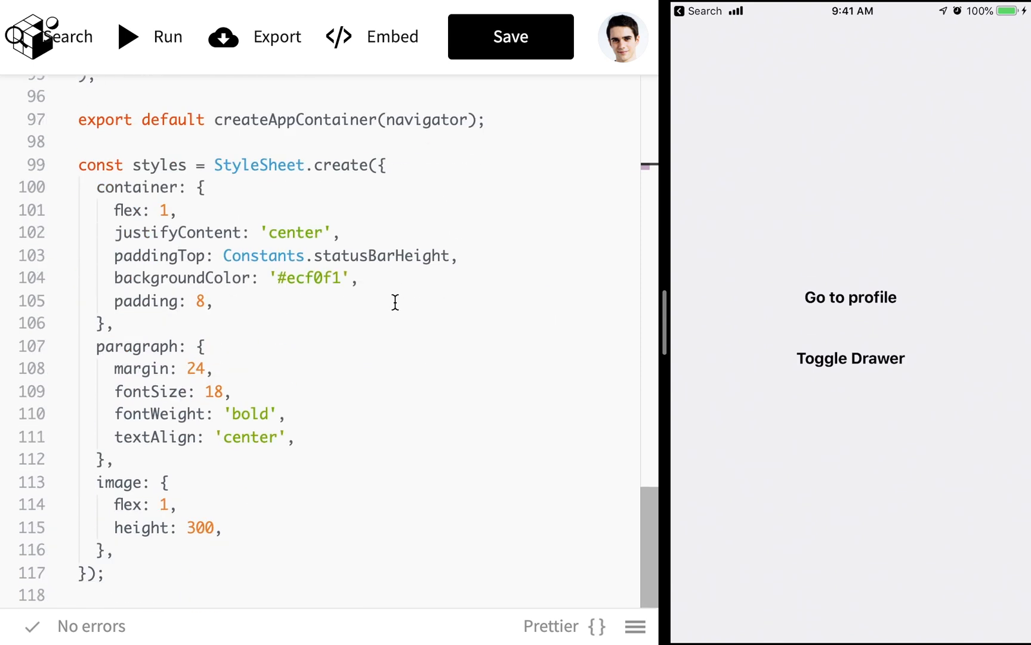